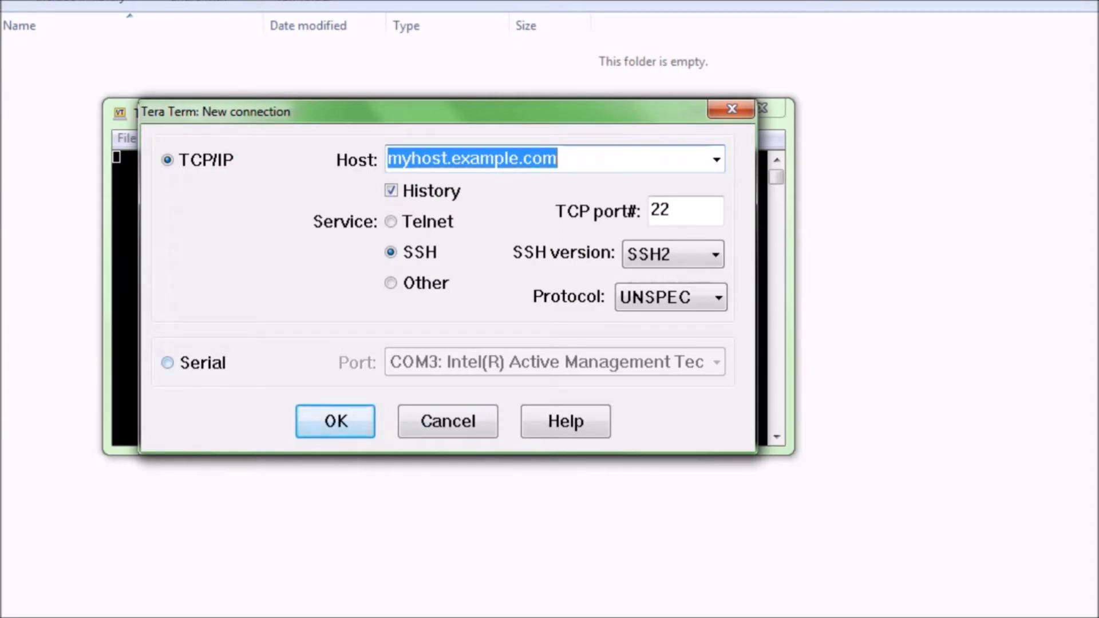
Open a serial connection on COM4, the Prolific USB-to-Serial port.
click(167, 362)
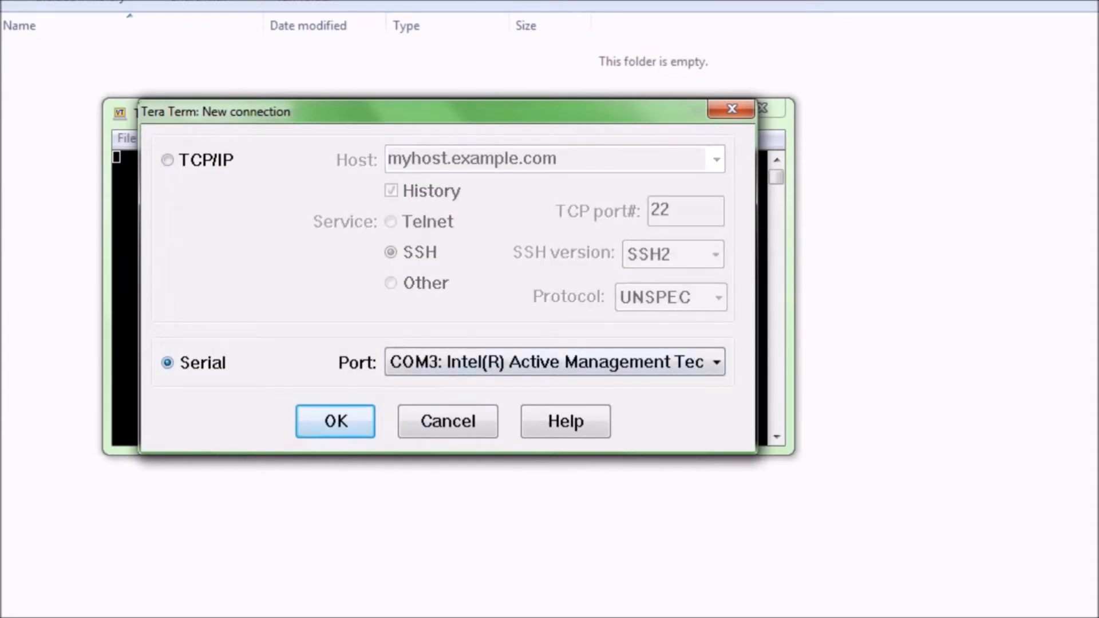
click(715, 362)
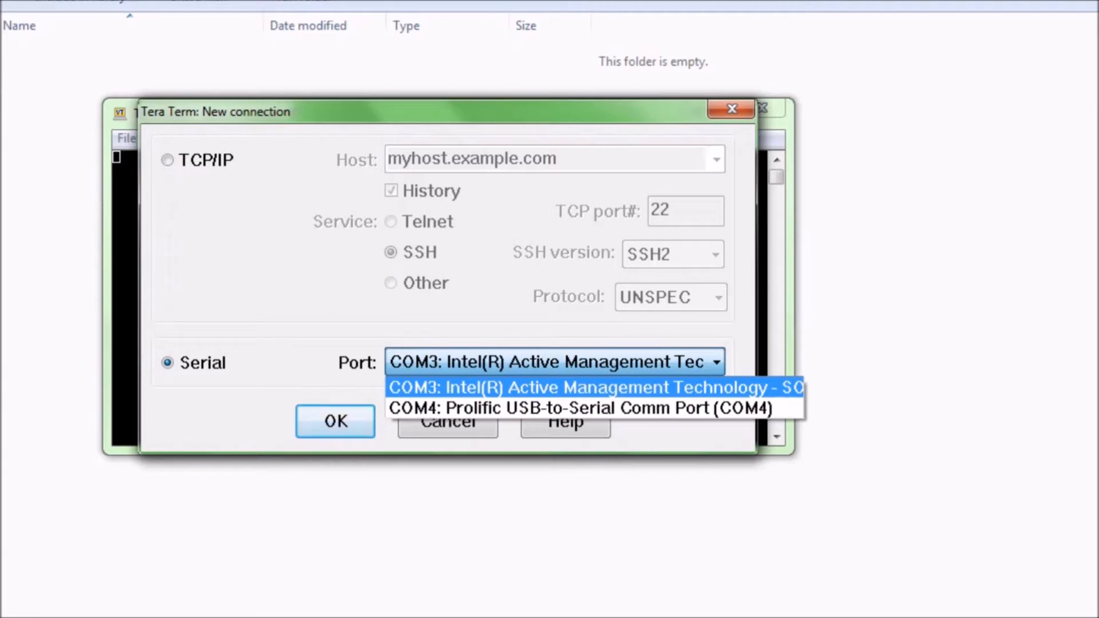
click(582, 409)
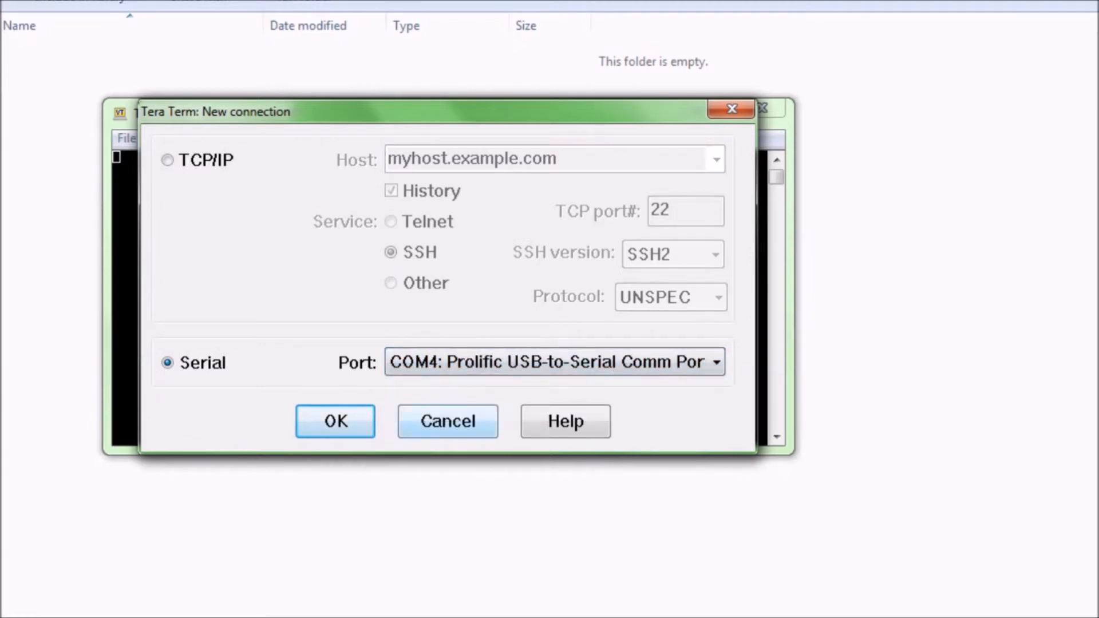
click(334, 421)
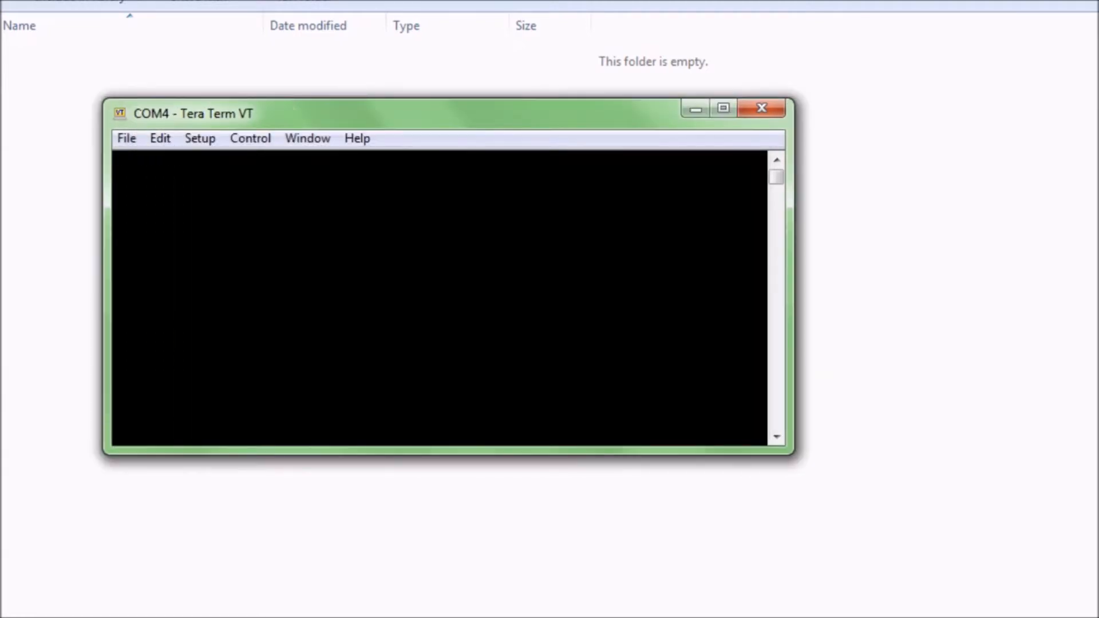
Set the serial port baud rate to 57600.
click(199, 138)
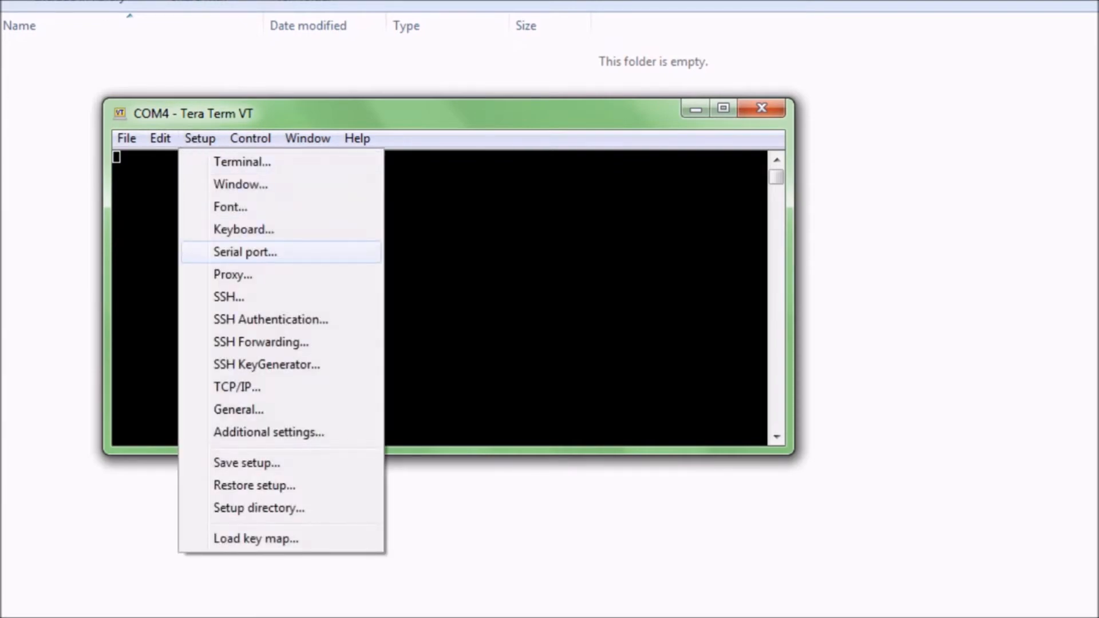
click(244, 252)
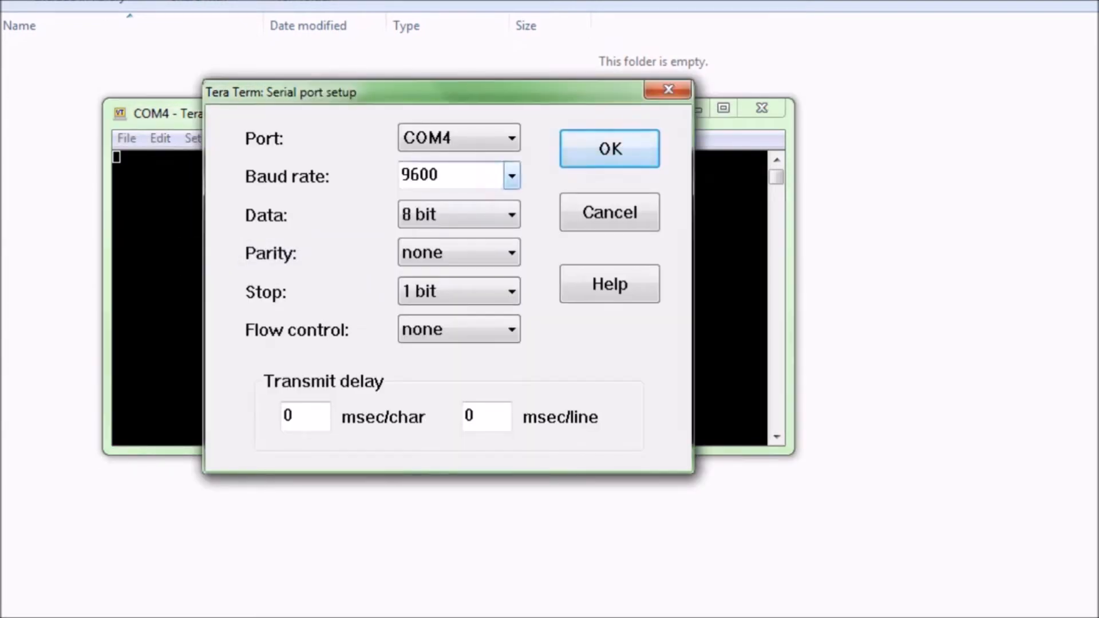
click(511, 175)
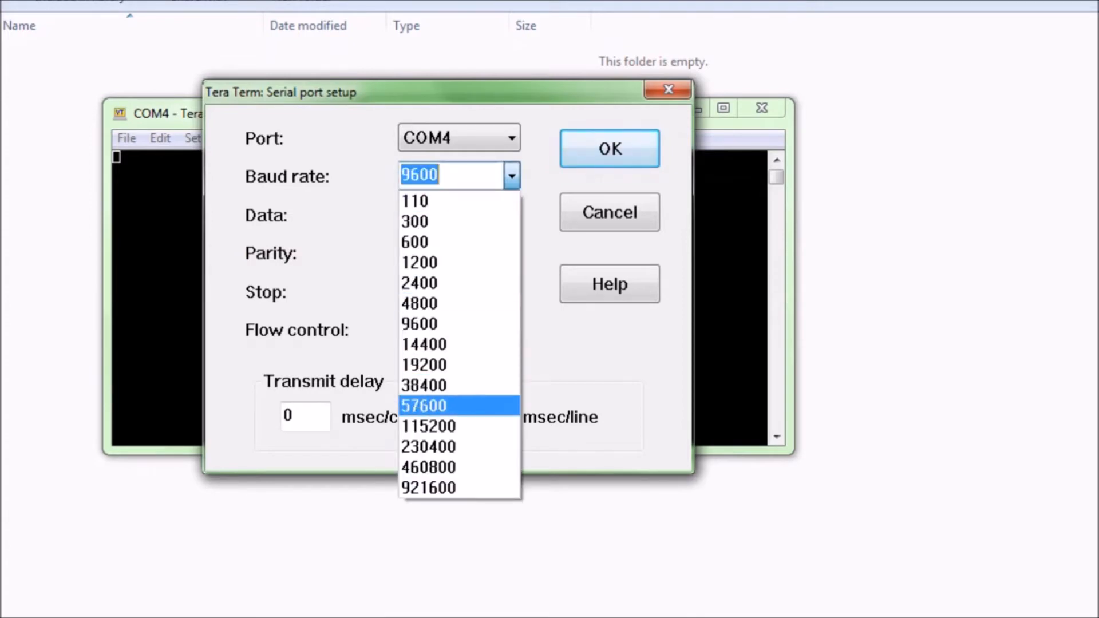
click(425, 405)
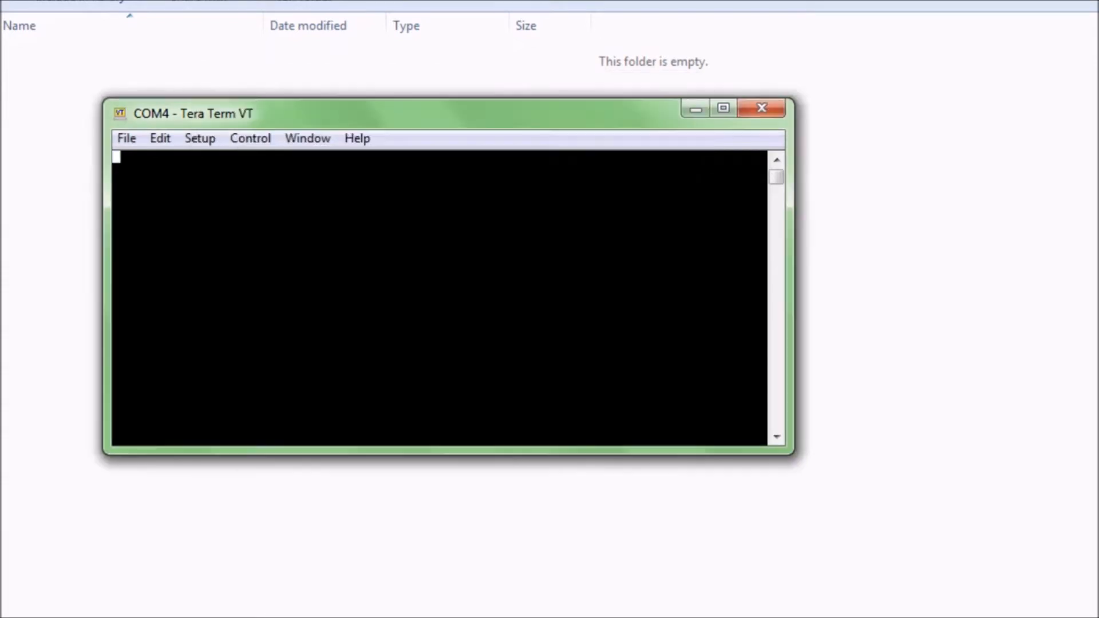
drag(192, 113, 158, 43)
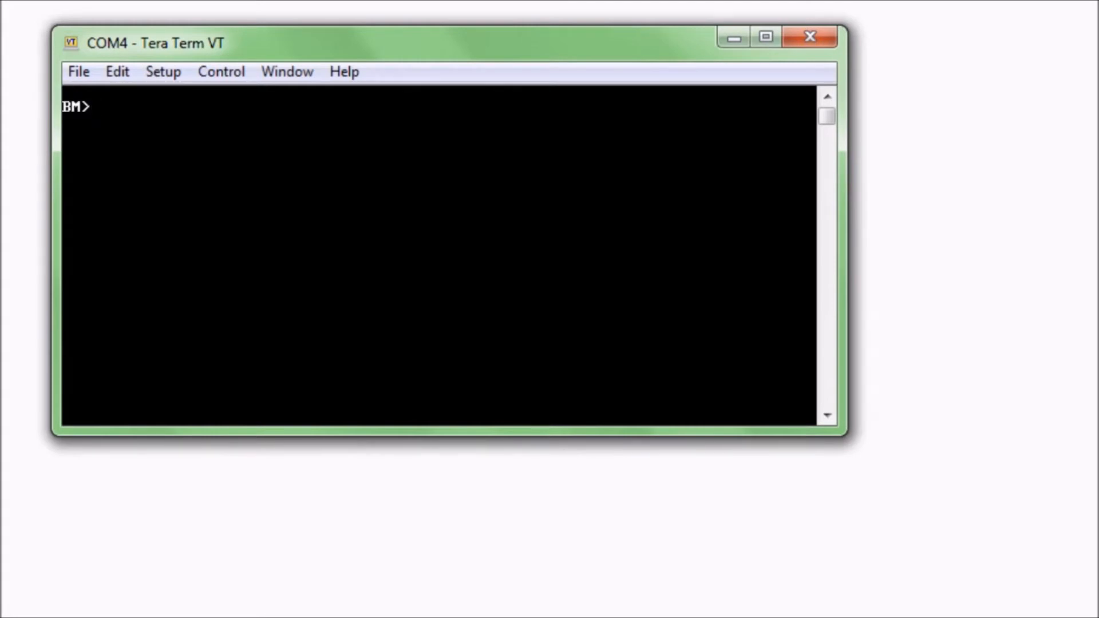
Enter factory_reset at the BM> prompt to show the reset warning.
text(factory)
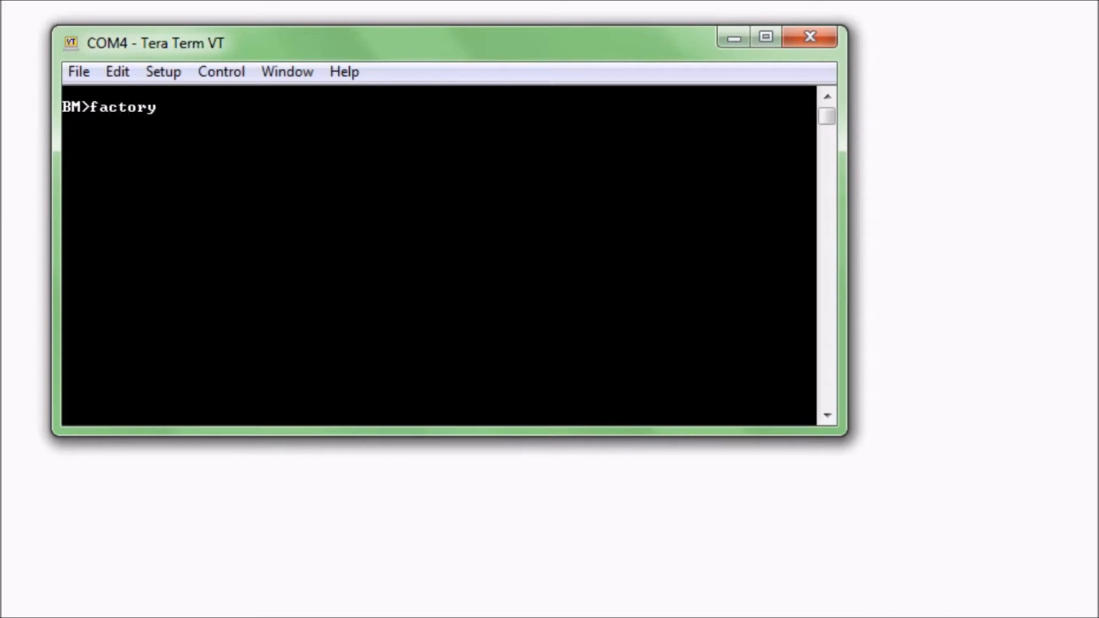
text(_res)
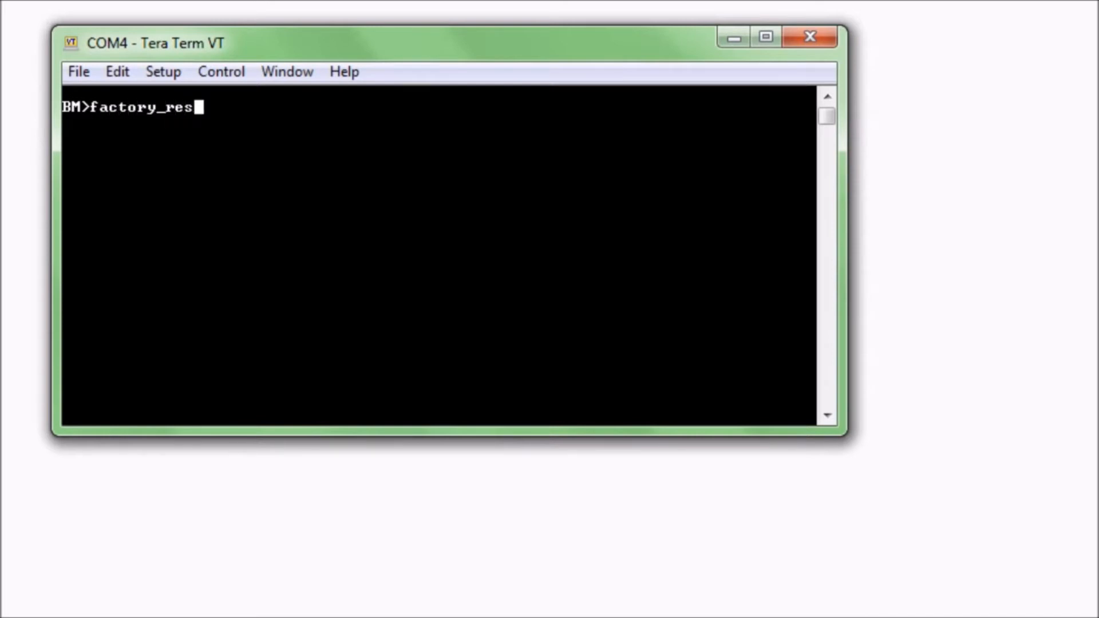
text(et)
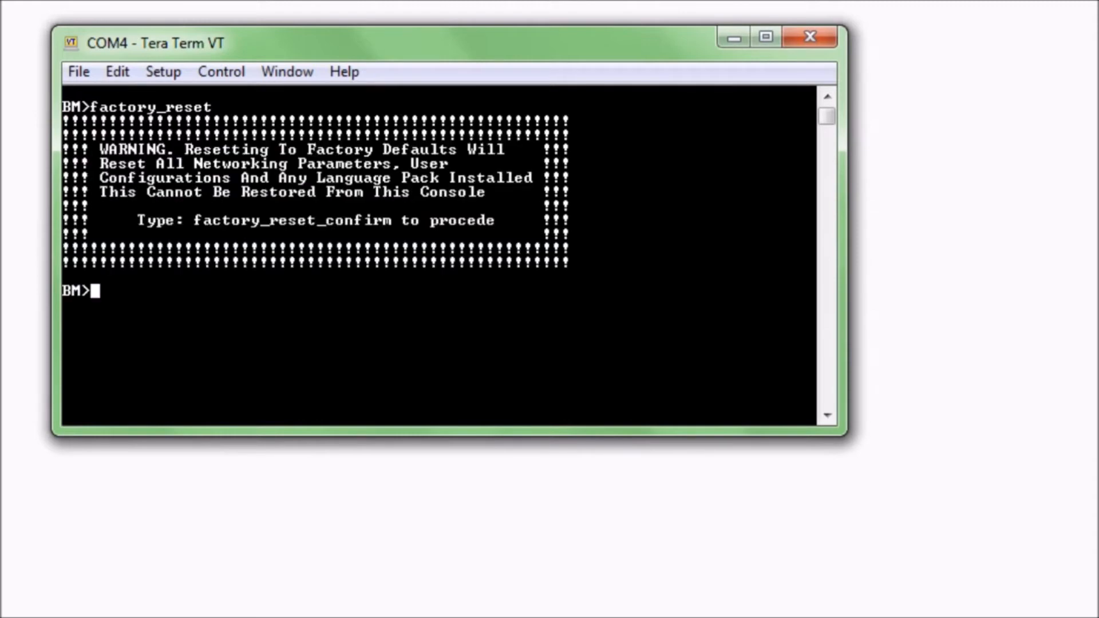
Type factory_reset_confirm at the BM> prompt.
text(fa)
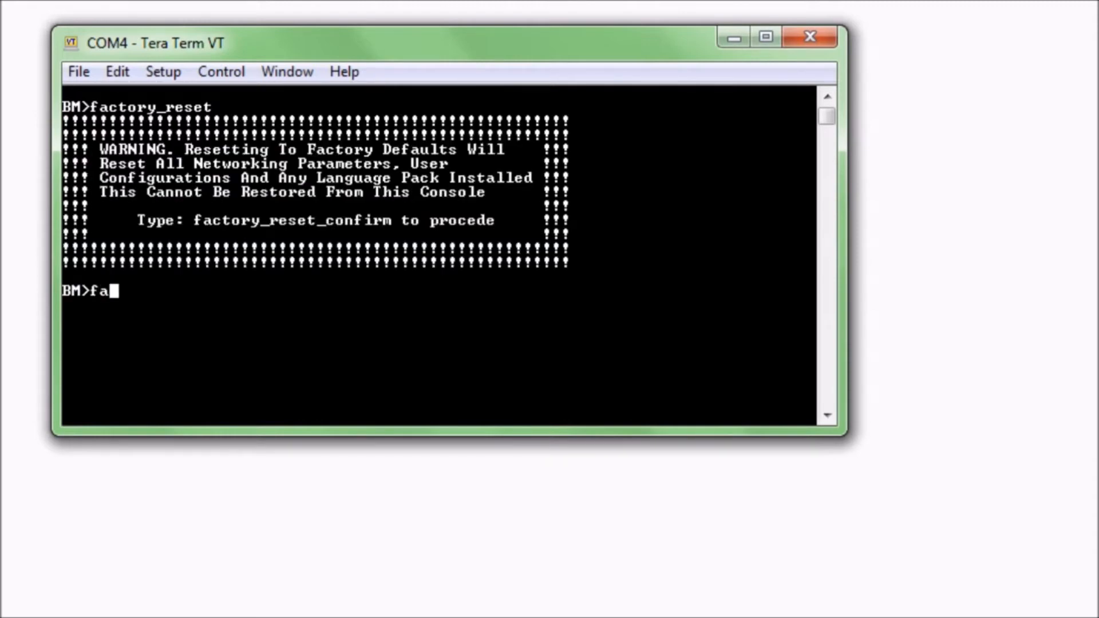
text(ctory)
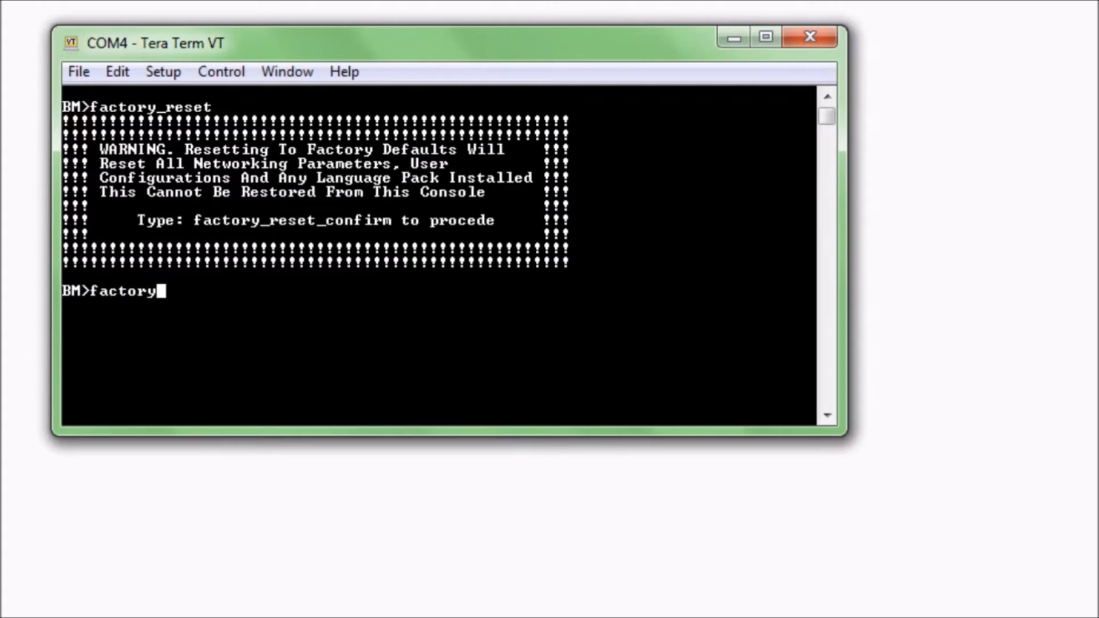
text(_reset)
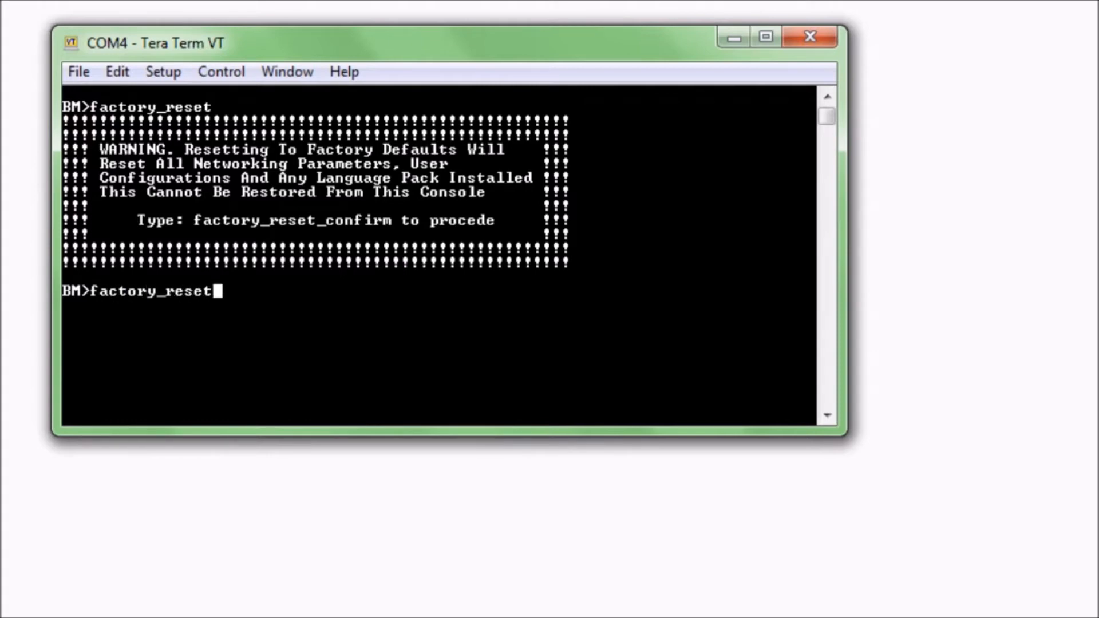
text(_con)
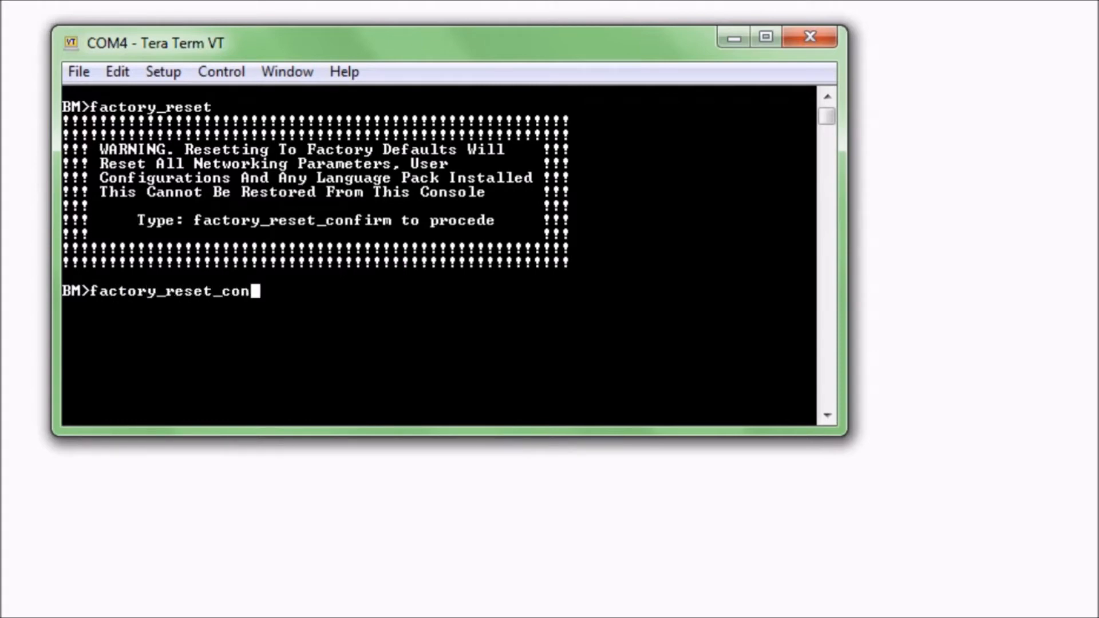
text(firm)
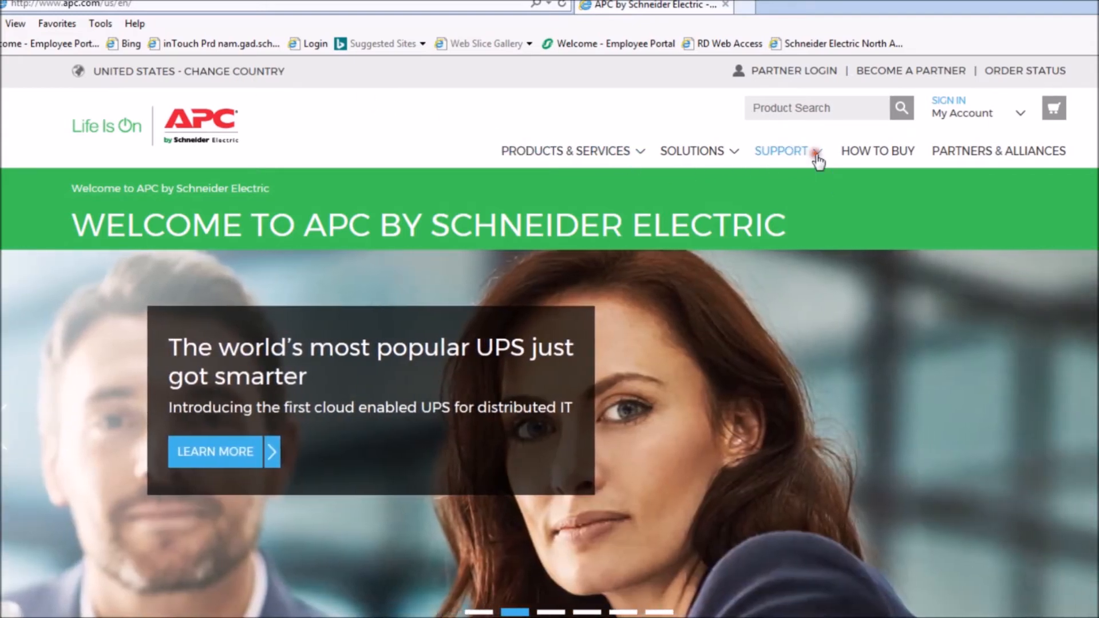
Browse apc.com support downloads to the UPS Network Management Card firmware list.
click(780, 151)
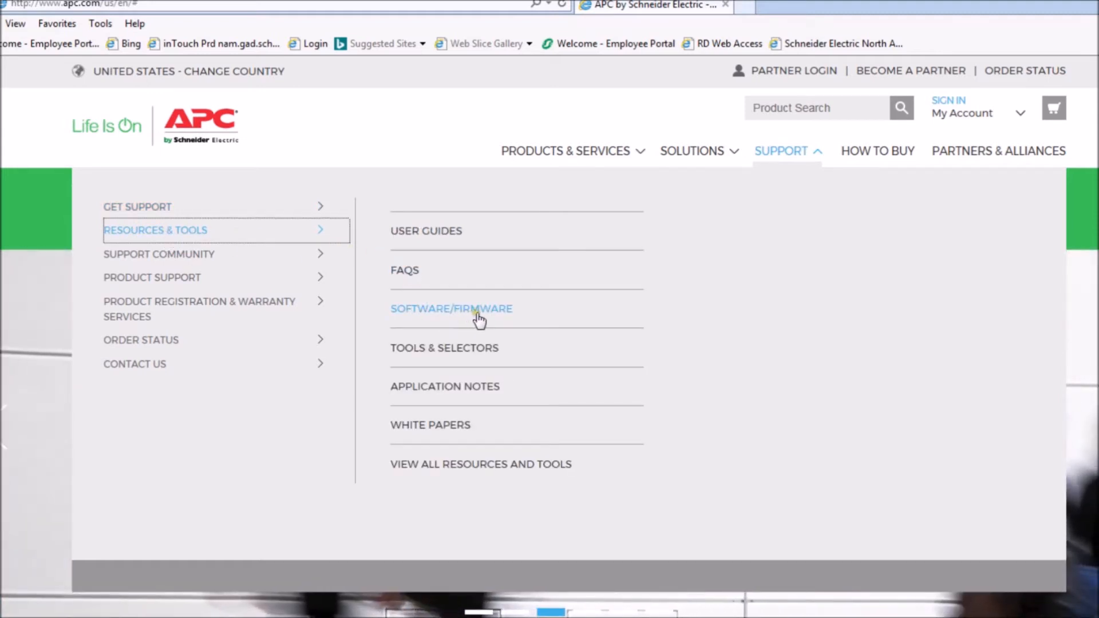
click(452, 308)
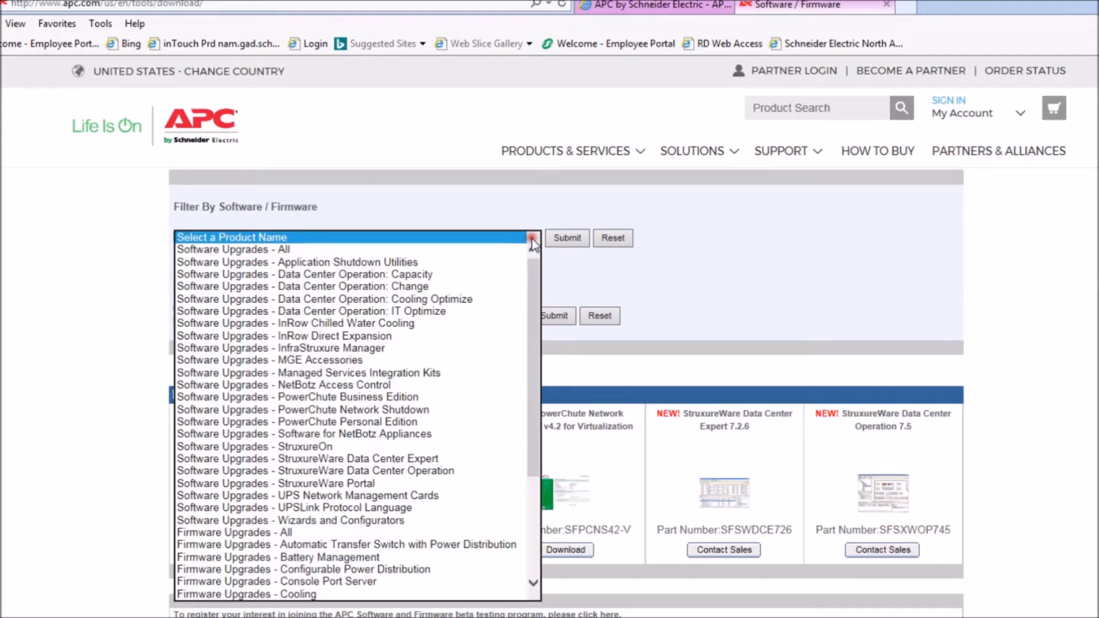
scroll(down, 3)
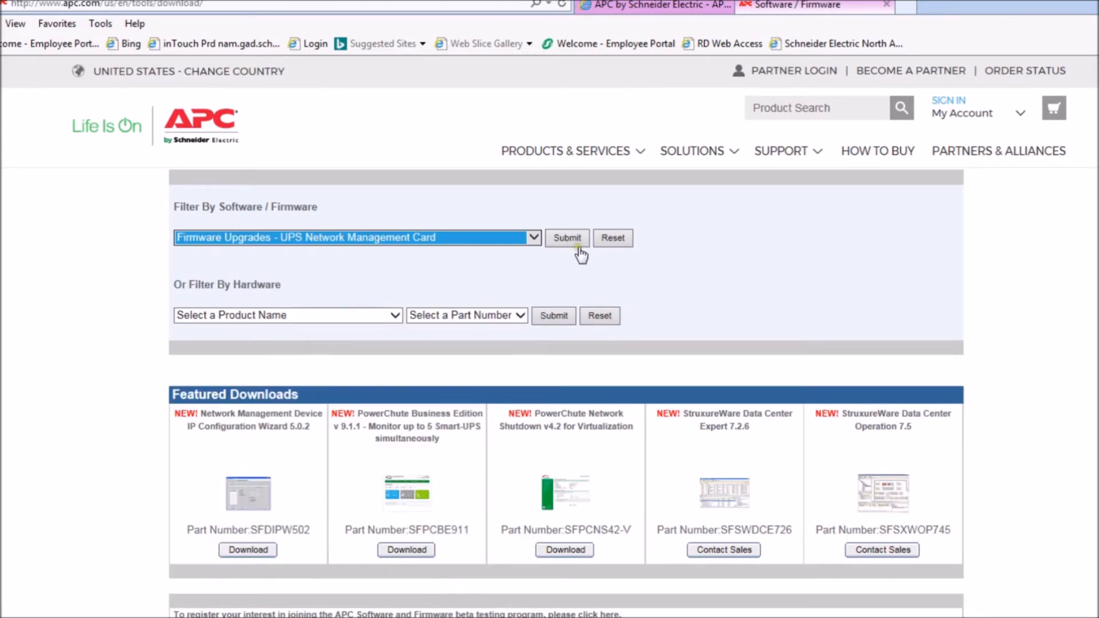
click(566, 238)
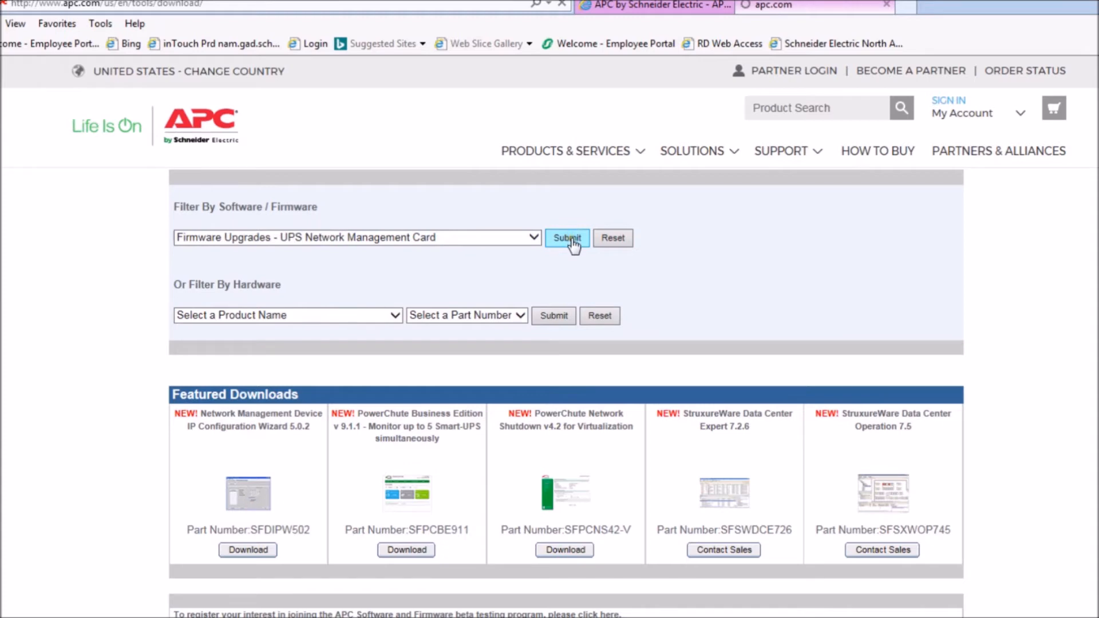
click(566, 237)
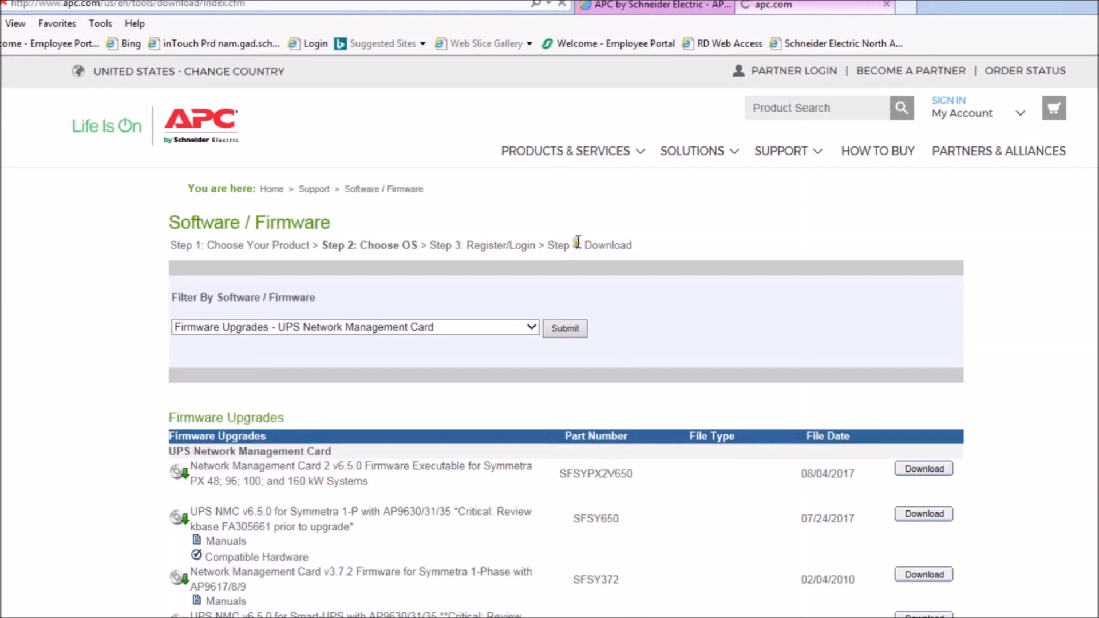
scroll(down, 3)
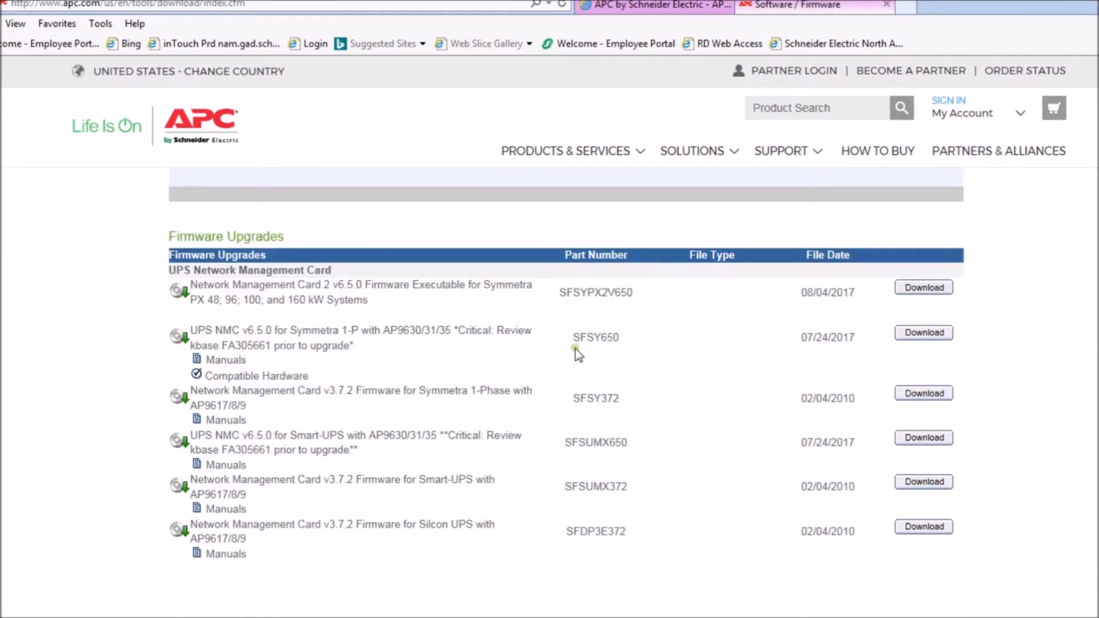
mouse_move(512, 343)
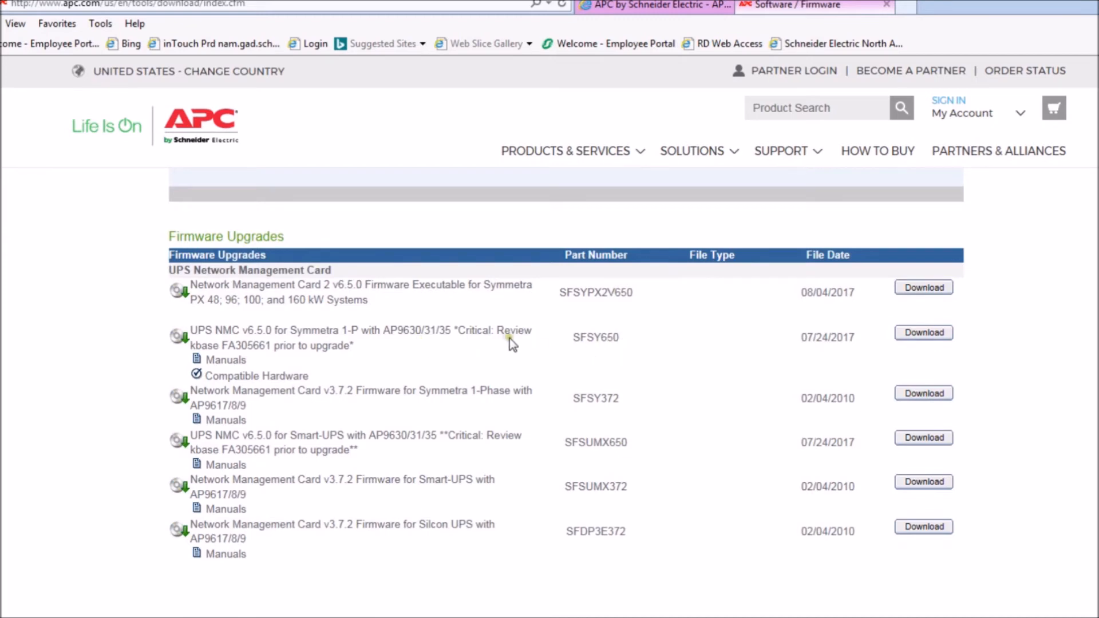
mouse_move(556, 417)
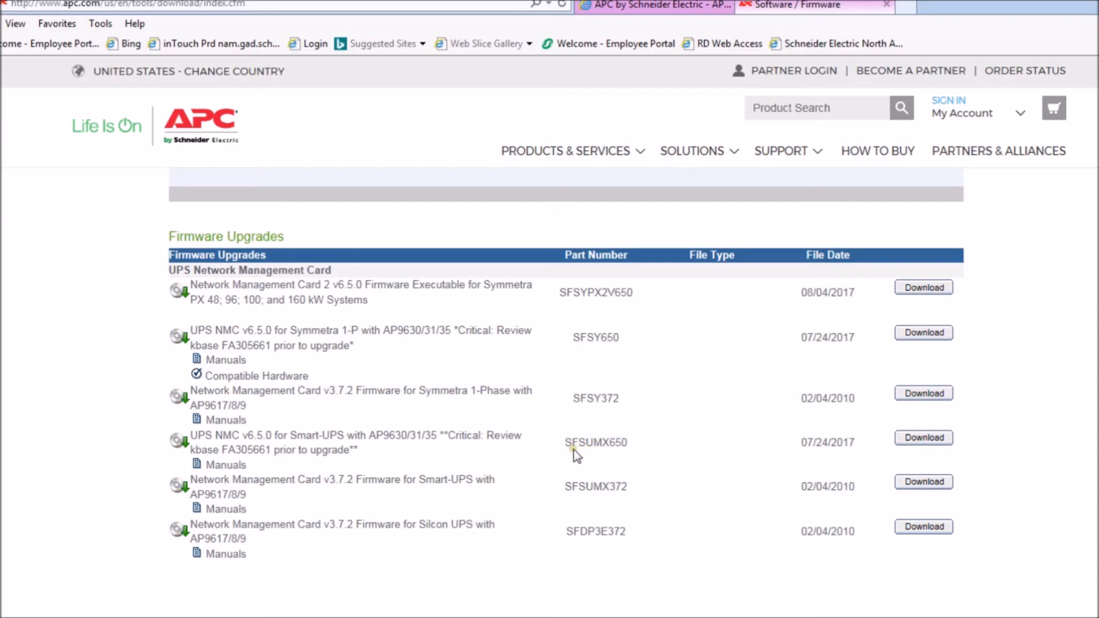
mouse_move(847, 354)
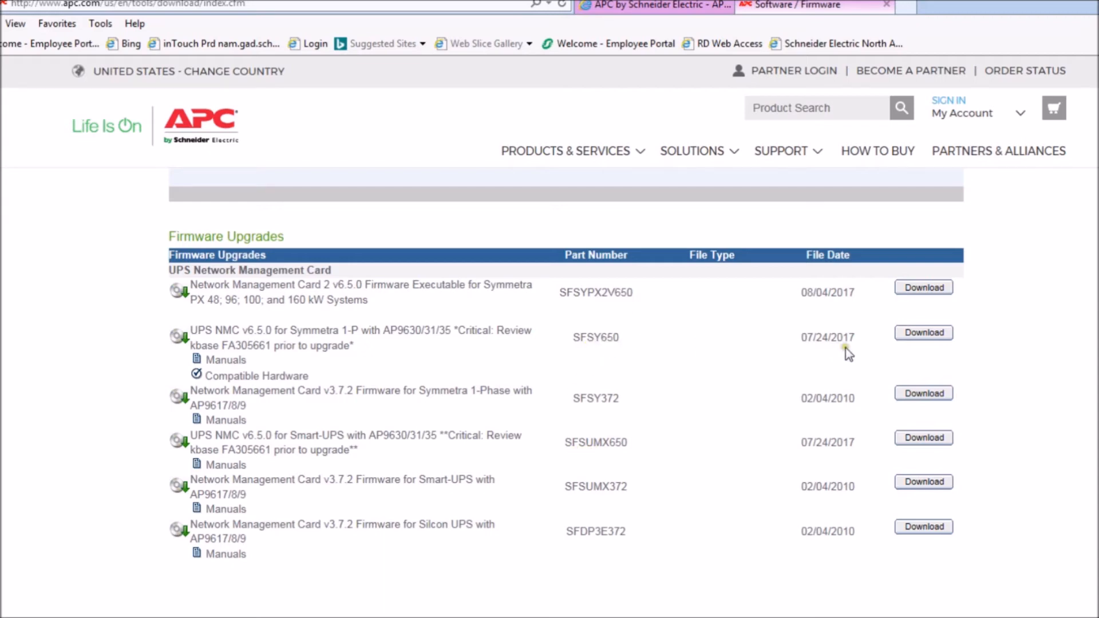
Download the v6.5.0 Symmetra 1-P firmware executable and save it into the APC folder.
click(923, 332)
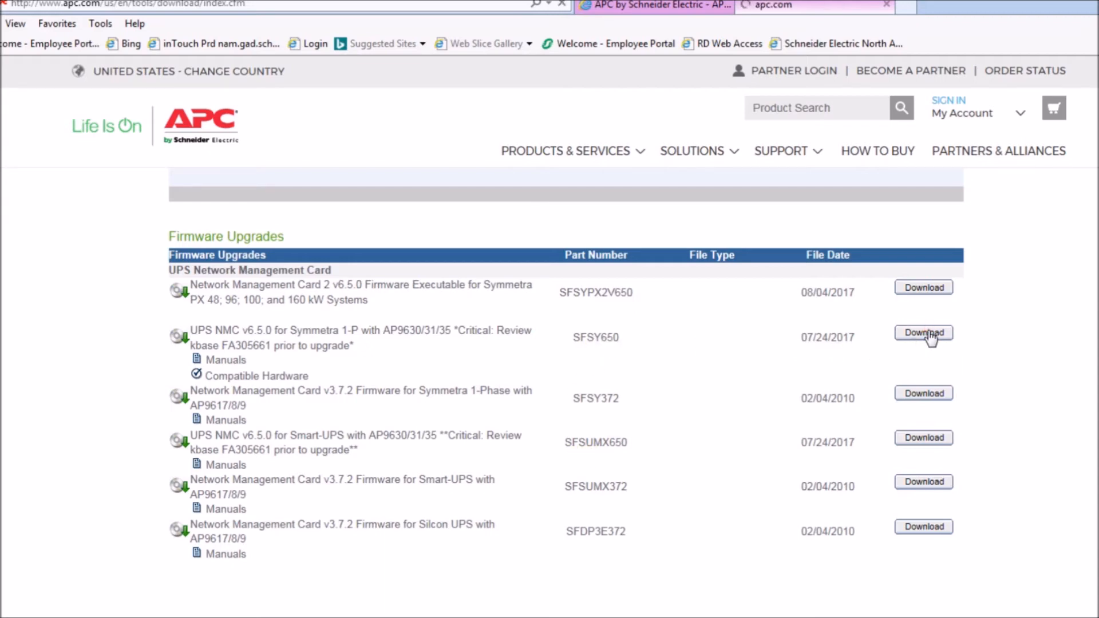
click(923, 332)
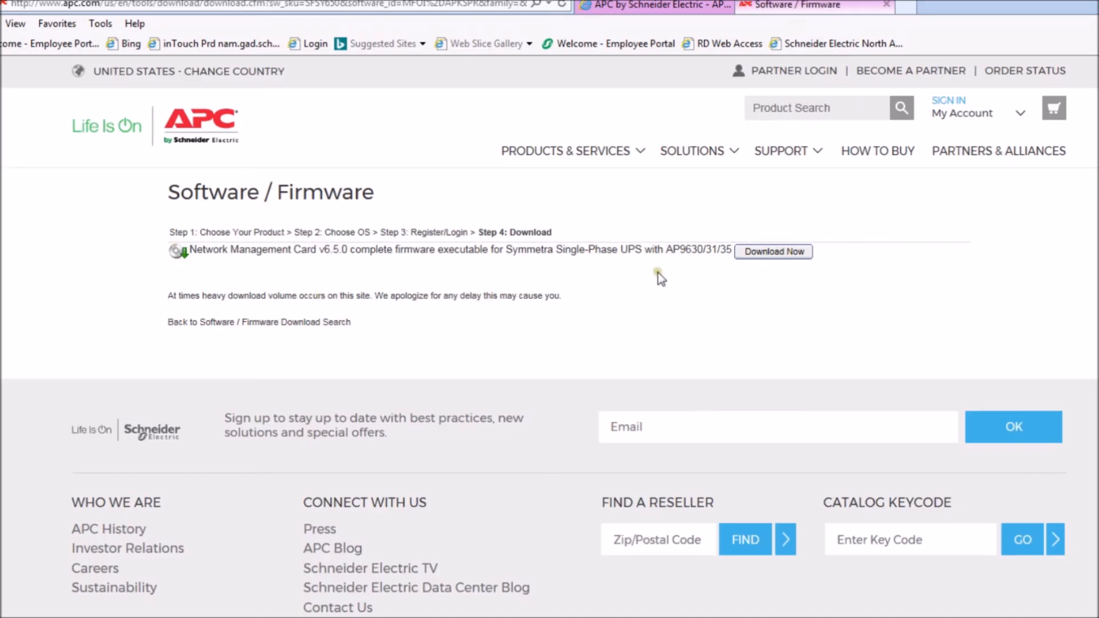
mouse_move(774, 255)
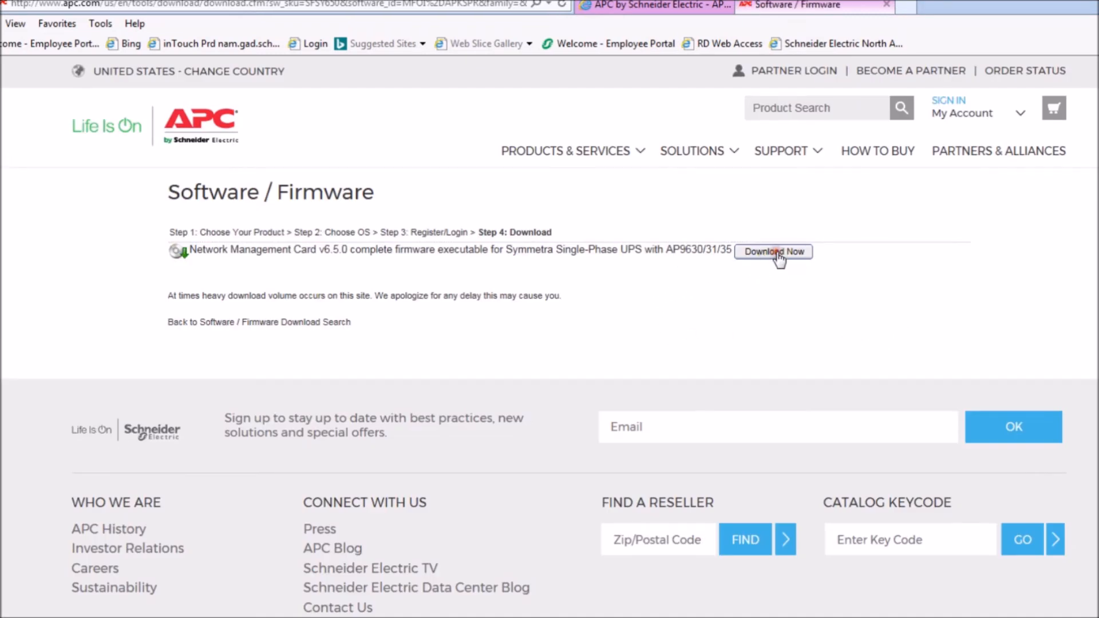
click(773, 251)
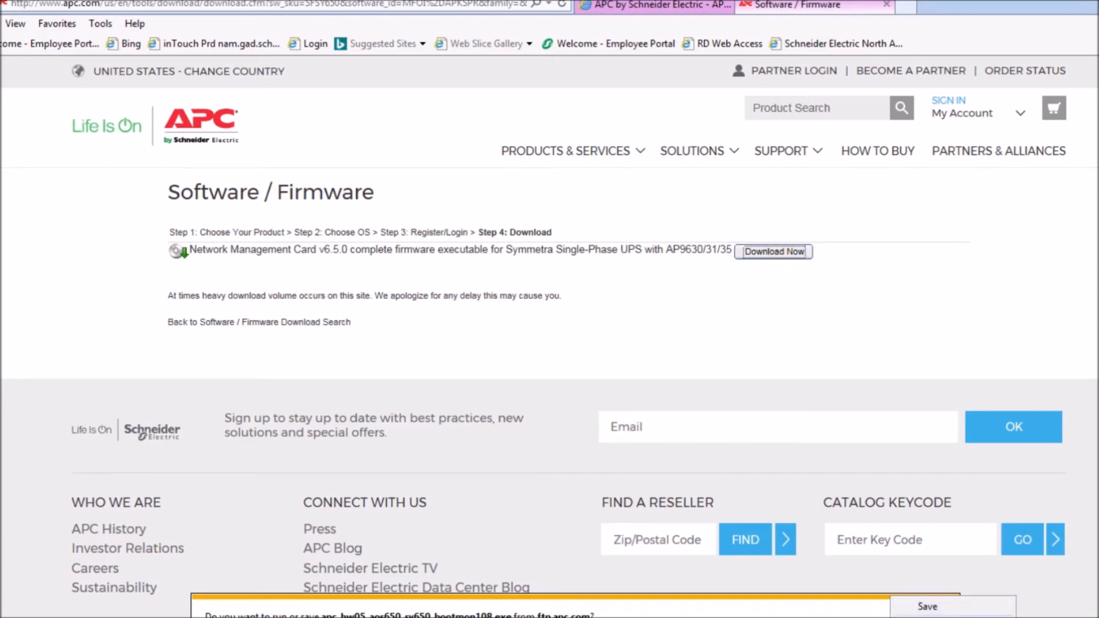
click(927, 606)
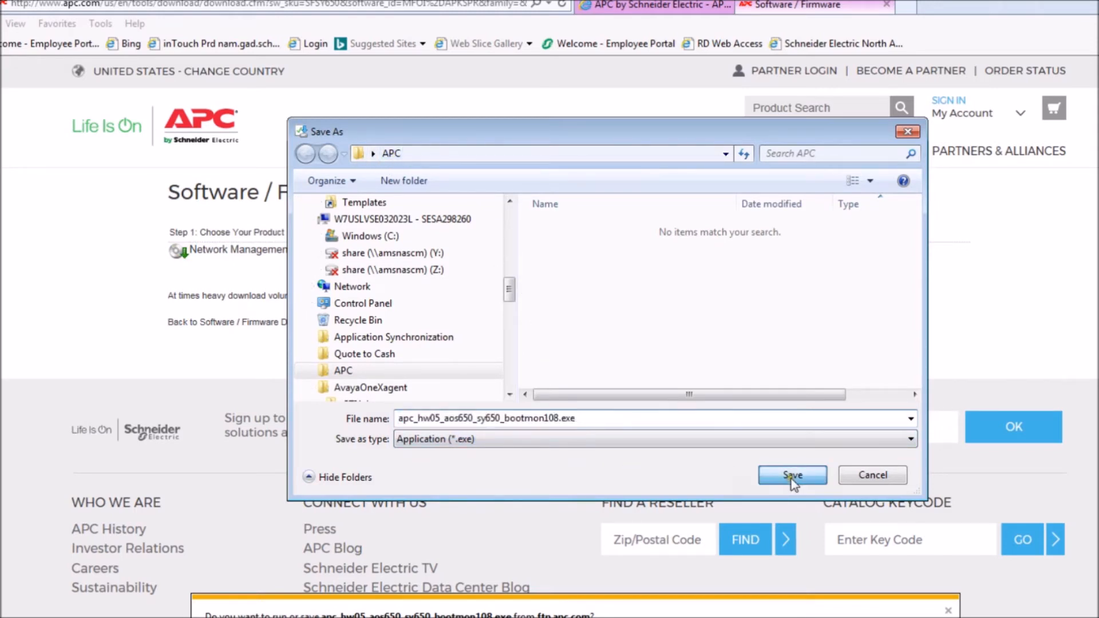
click(791, 475)
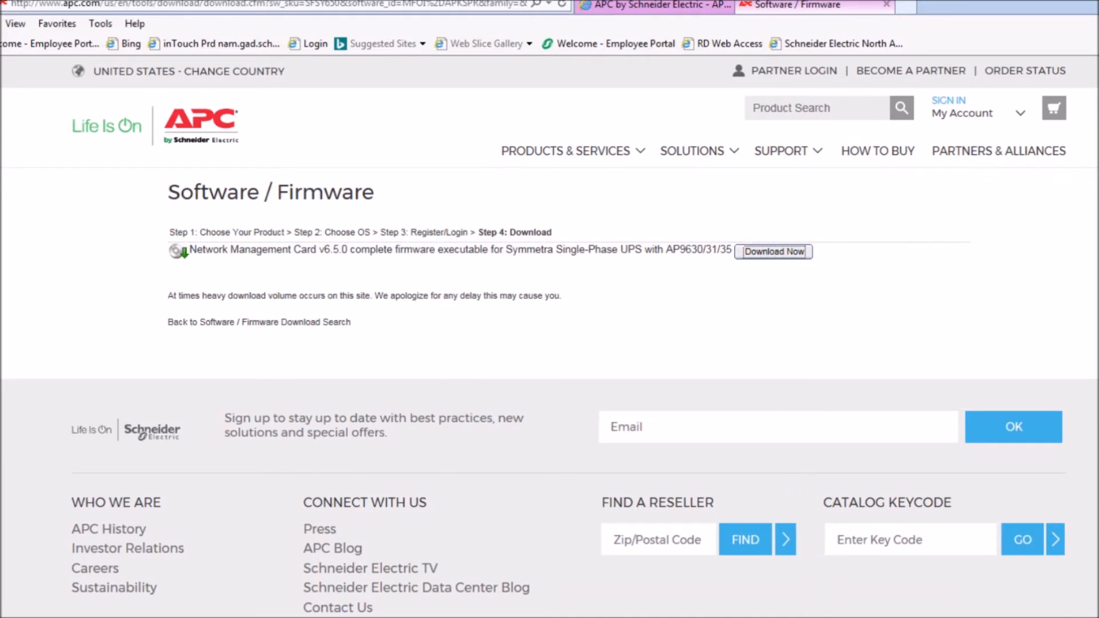
Unzip apc_hw05_aos650_sy650_bootmon108.exe and open its extracted folder.
click(773, 250)
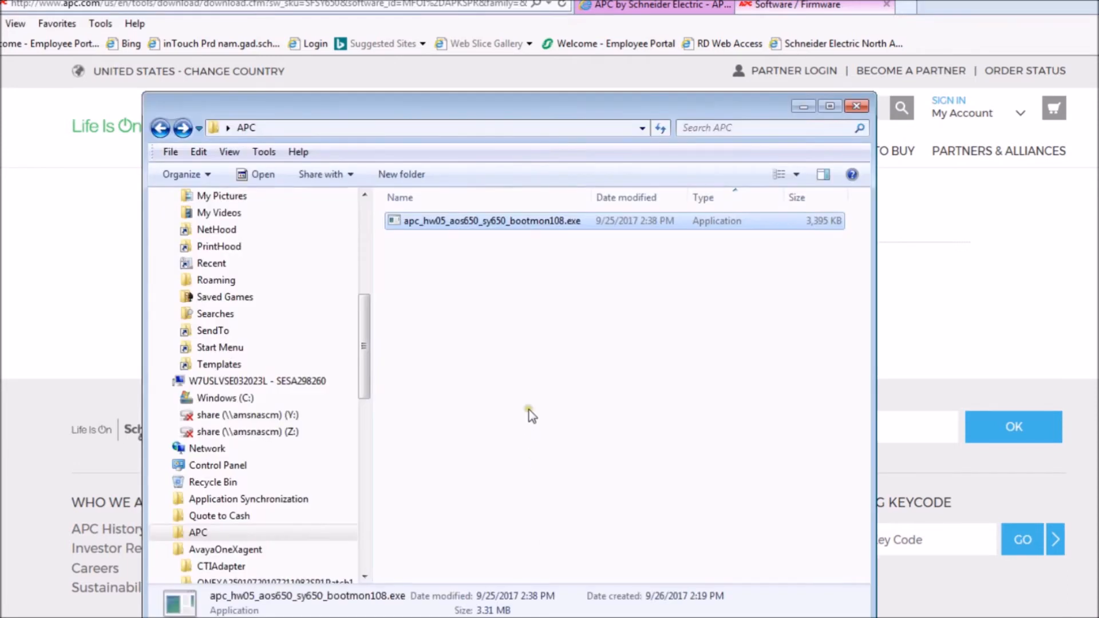
click(491, 221)
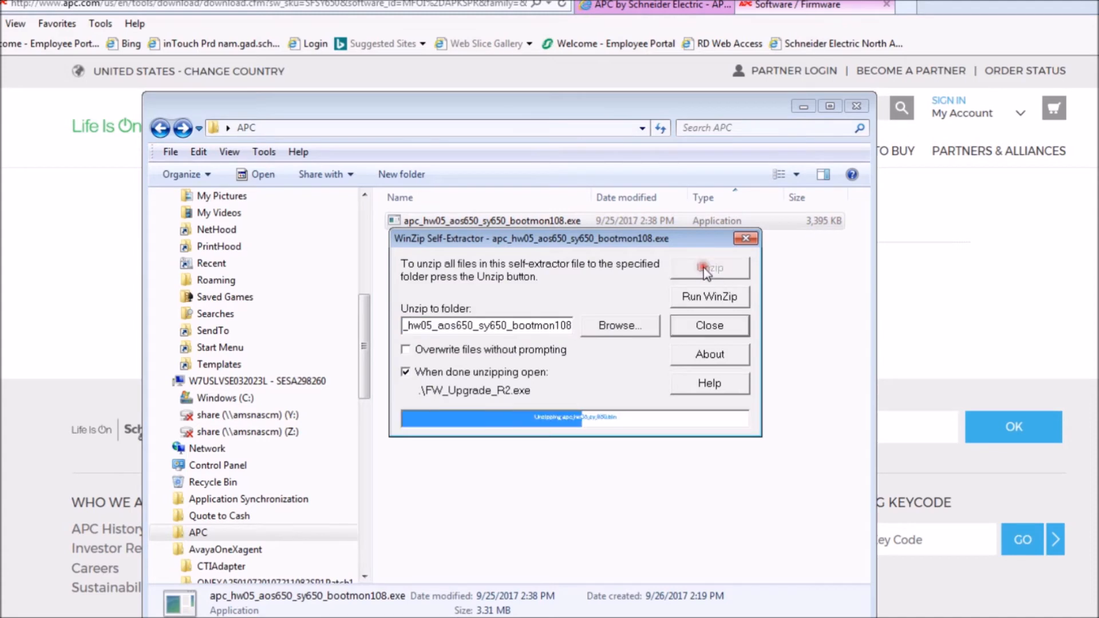
click(709, 268)
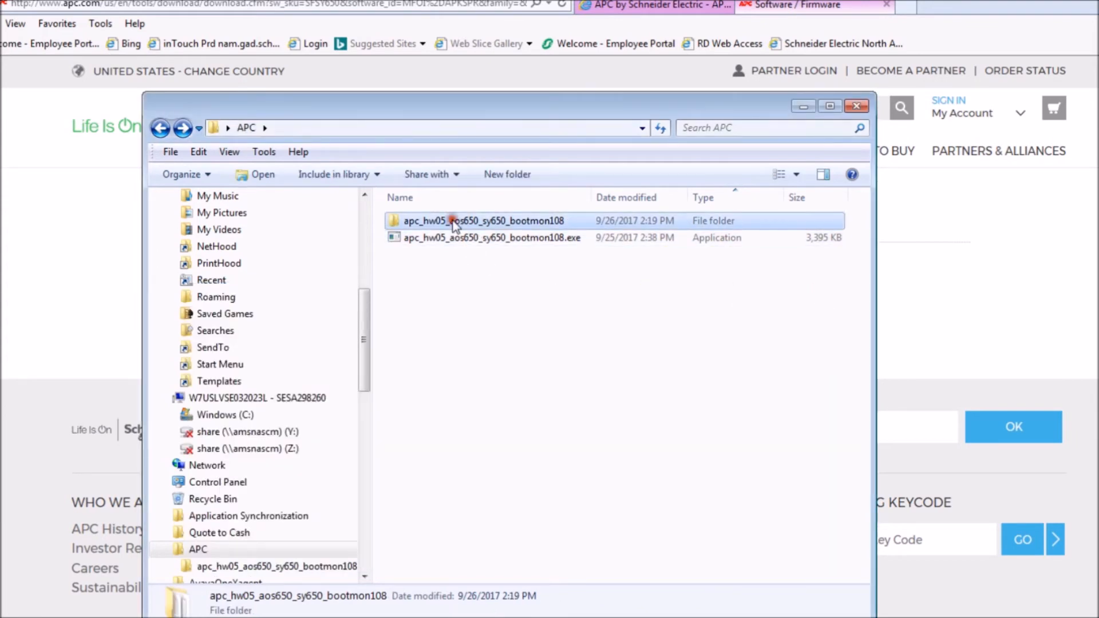
double_click(483, 219)
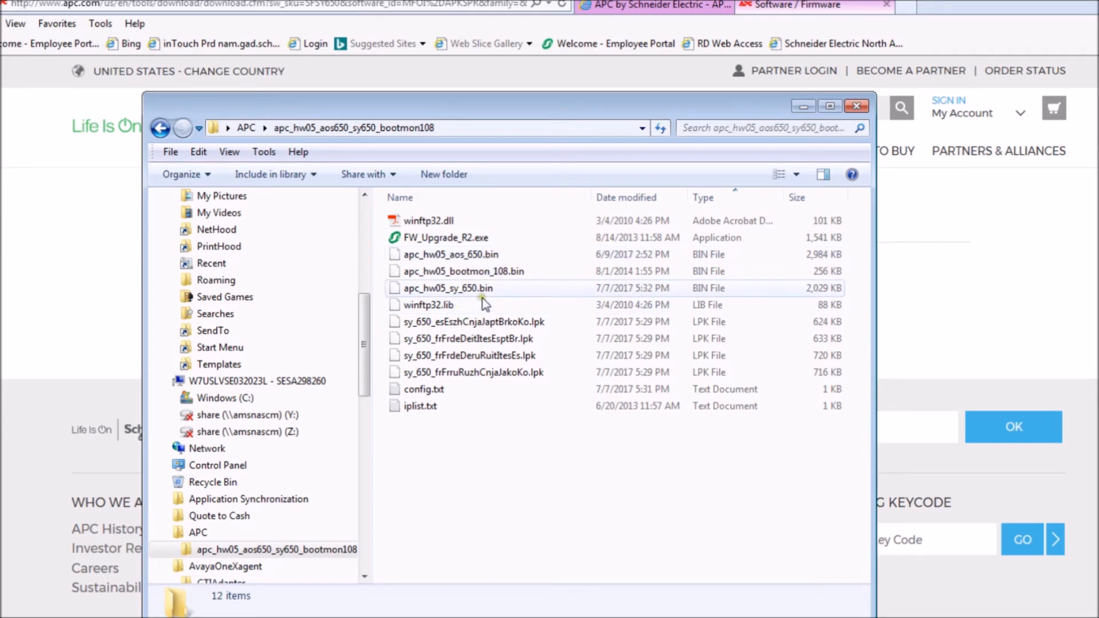
mouse_move(478, 296)
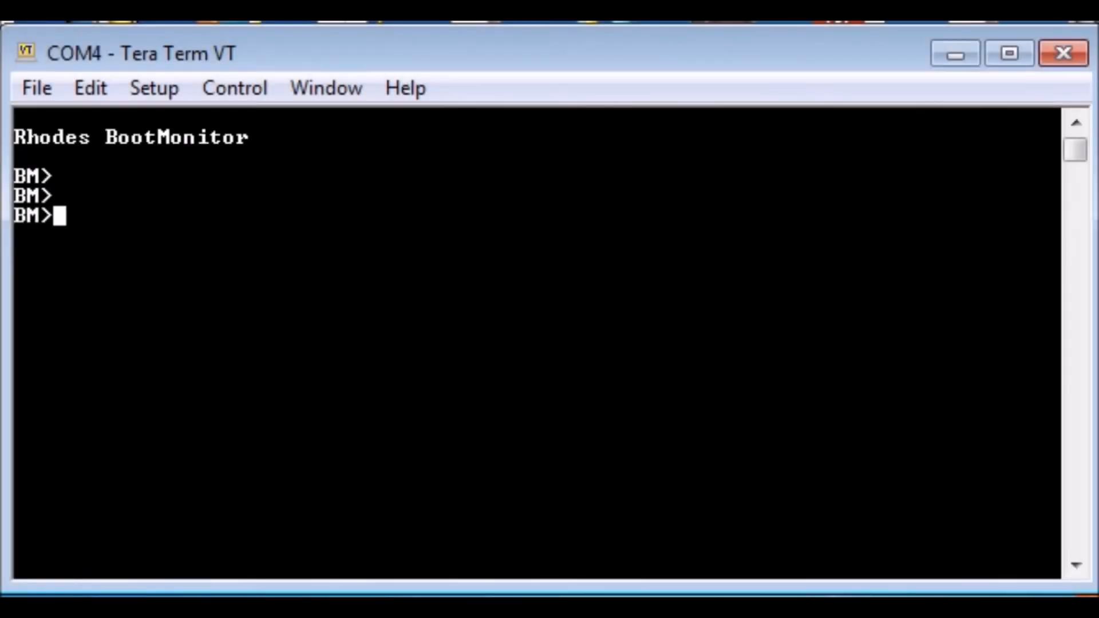
Enter xmodem at the BM> prompt so the card awaits a file.
text(xmod)
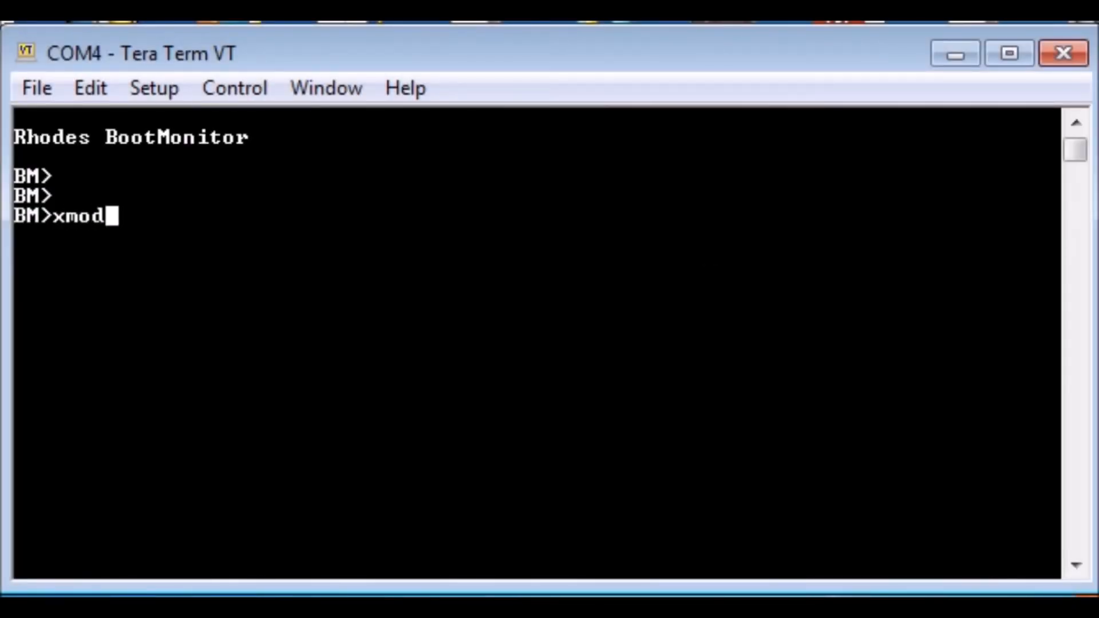
text(em)
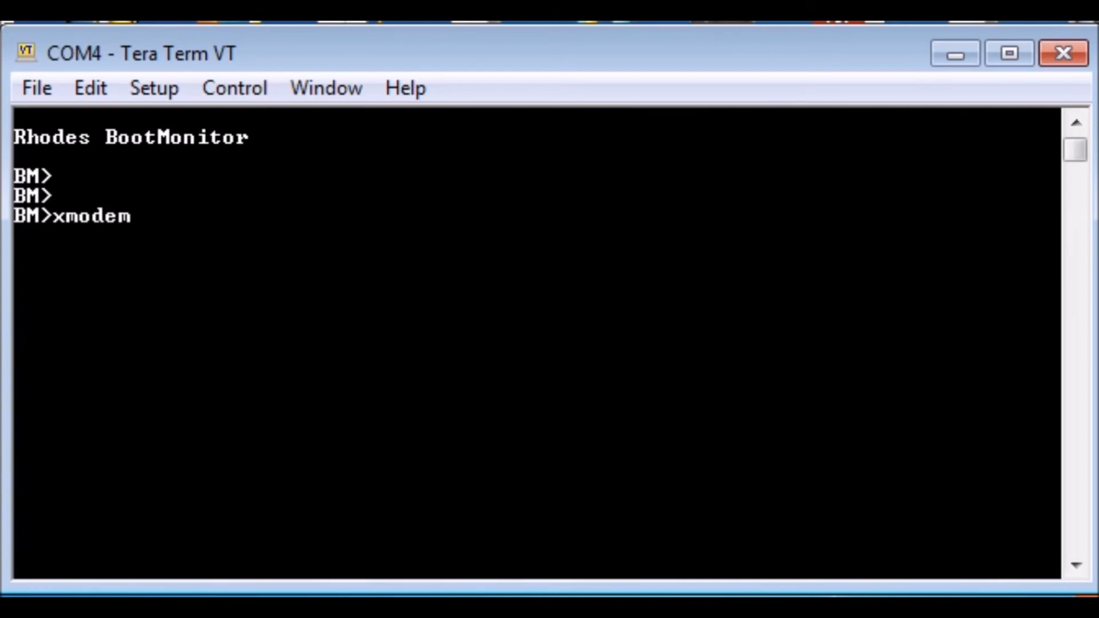
text(C)
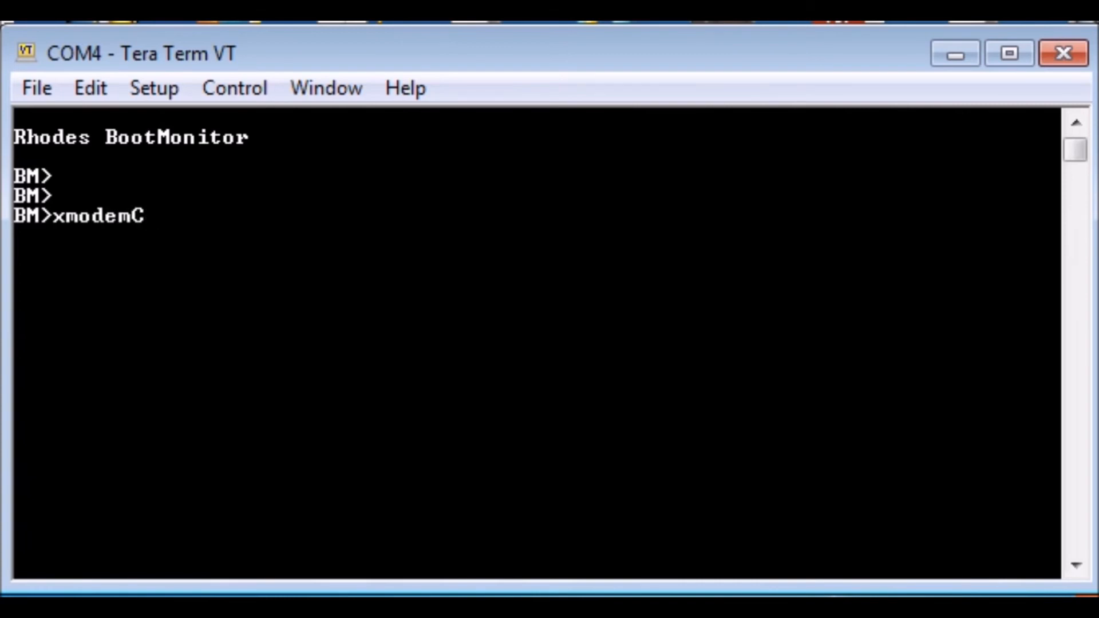
text(C)
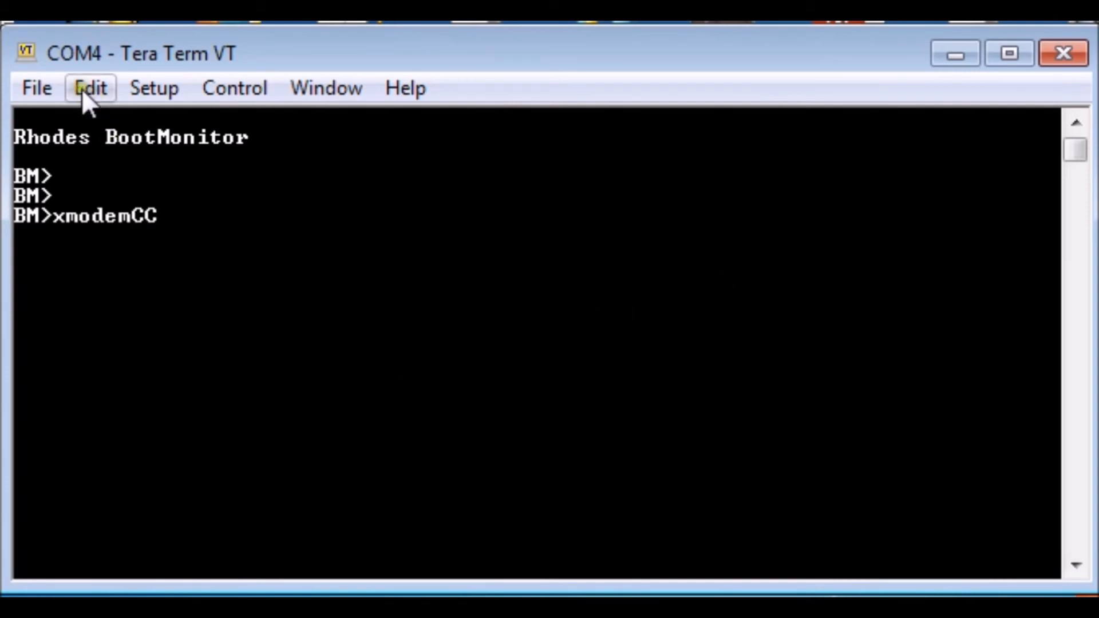
Start an XMODEM send and browse to Desktop > APC > the extracted bootmon108 folder.
click(35, 88)
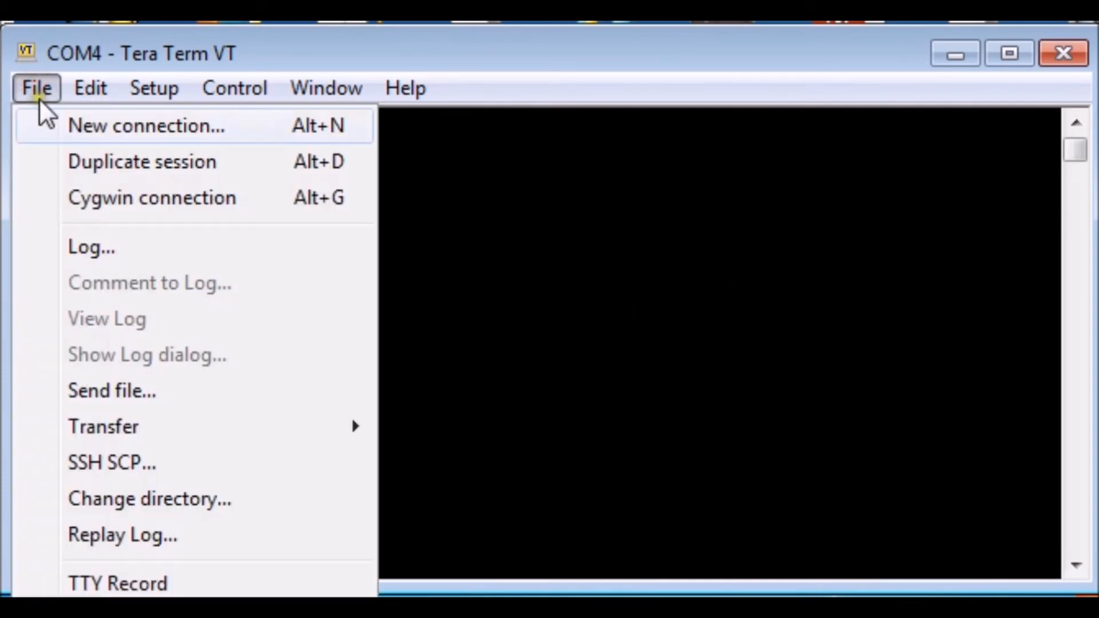
mouse_move(103, 426)
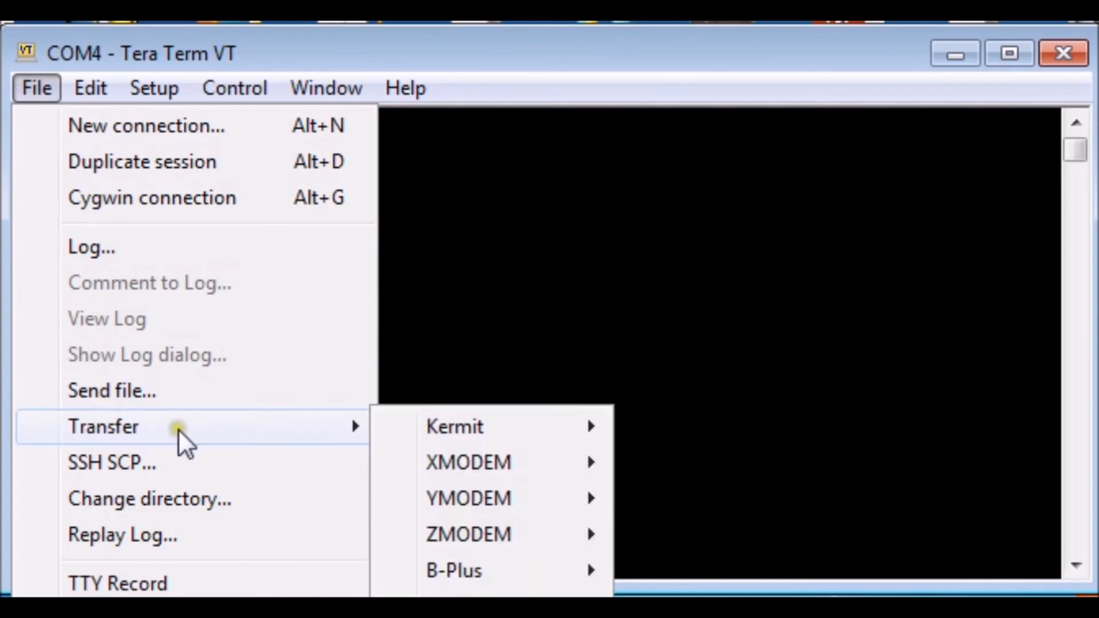
mouse_move(468, 461)
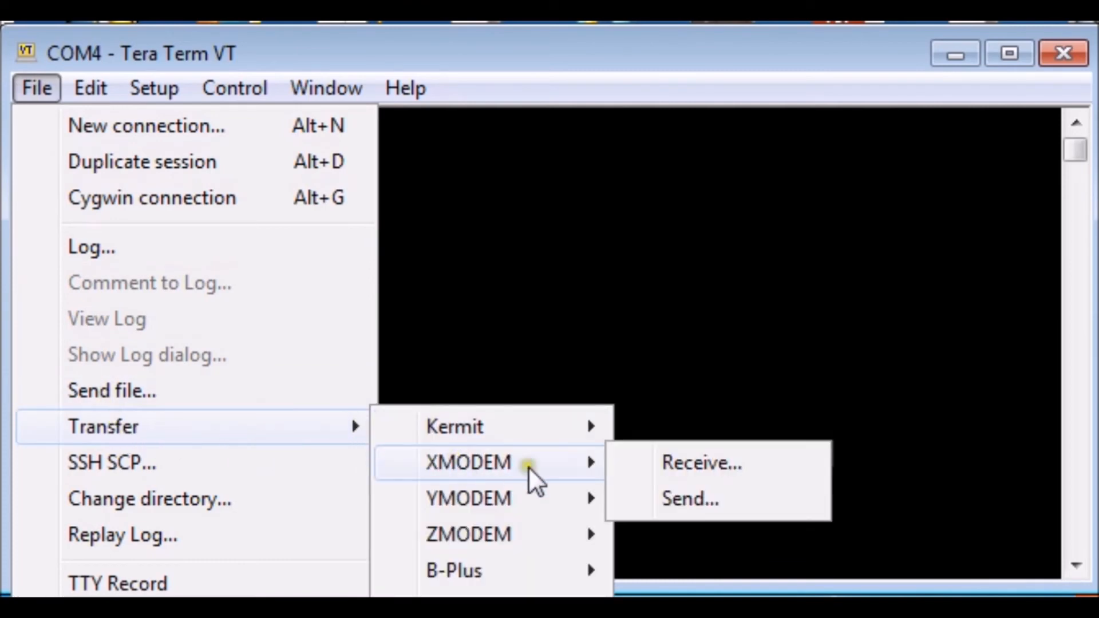
click(689, 499)
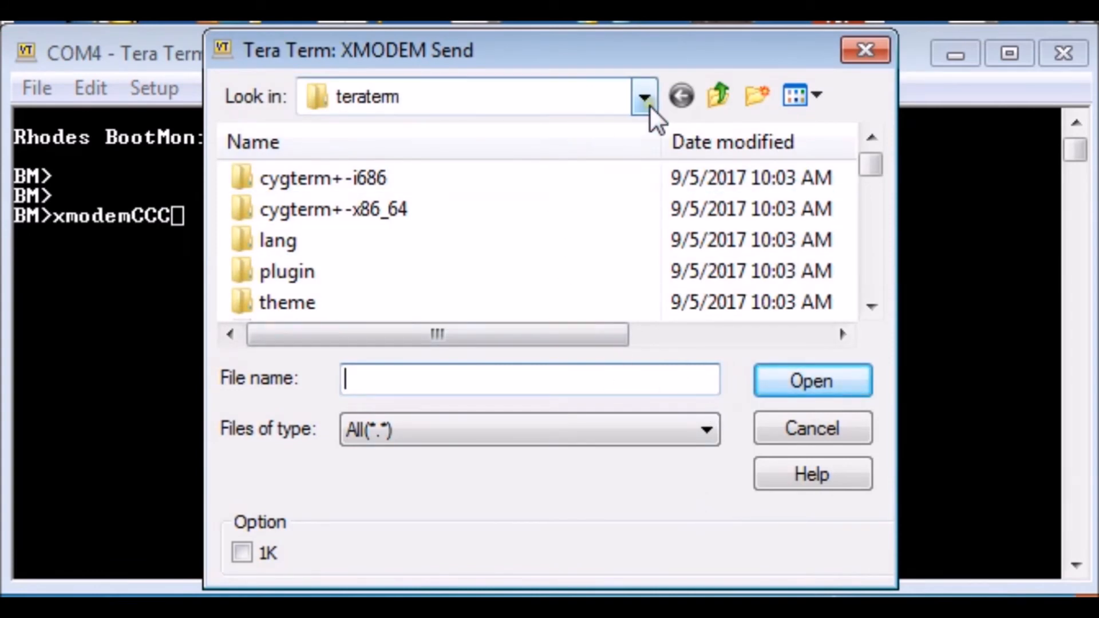
click(641, 96)
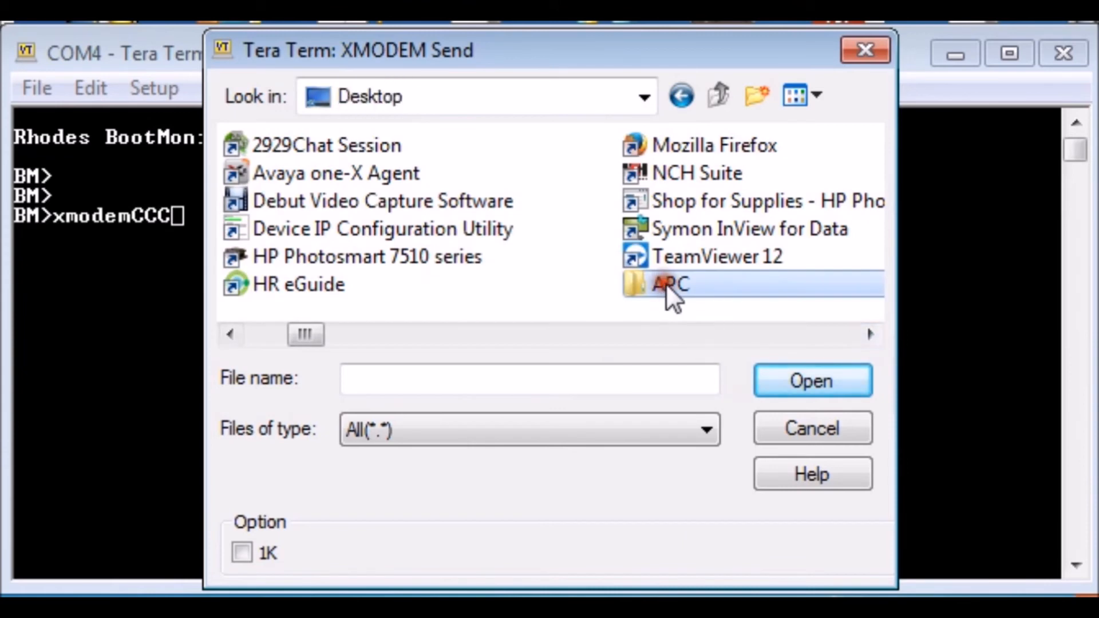
double_click(669, 284)
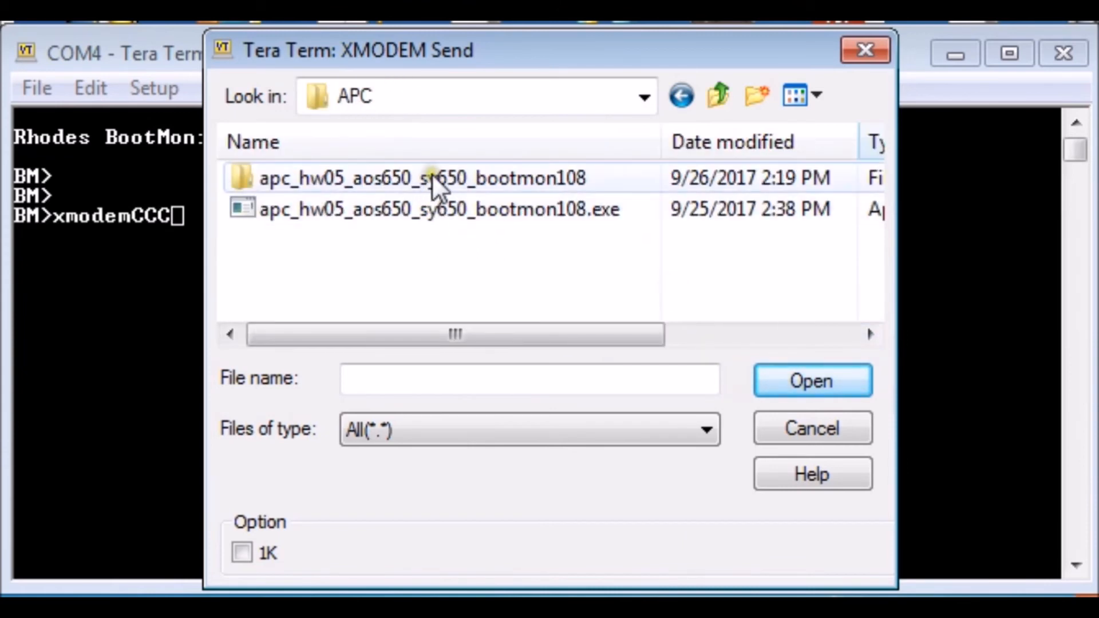
double_click(420, 177)
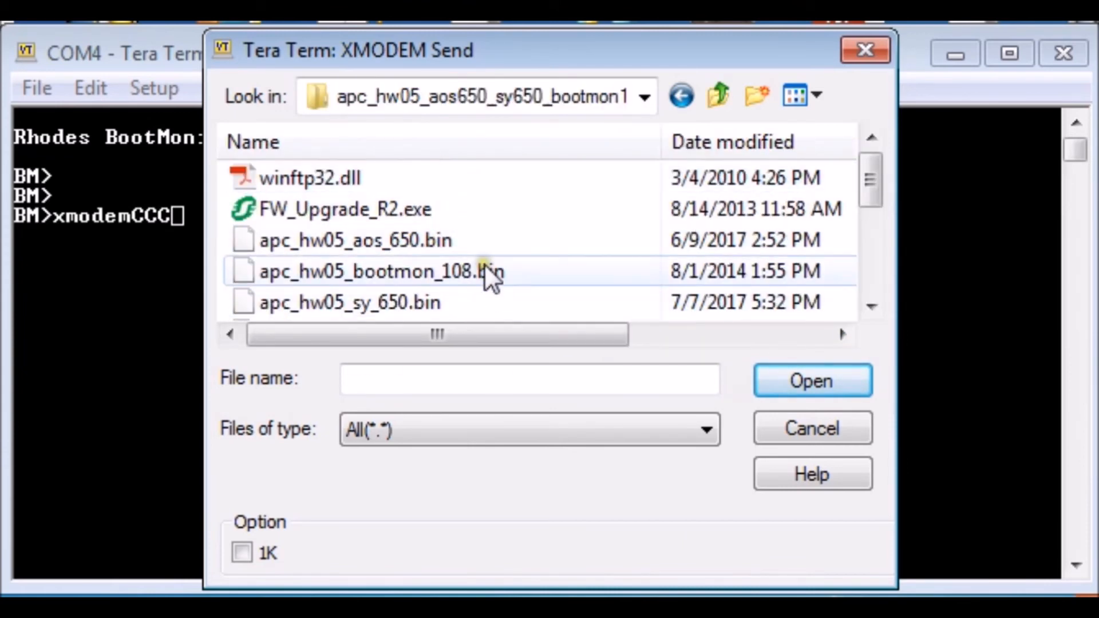